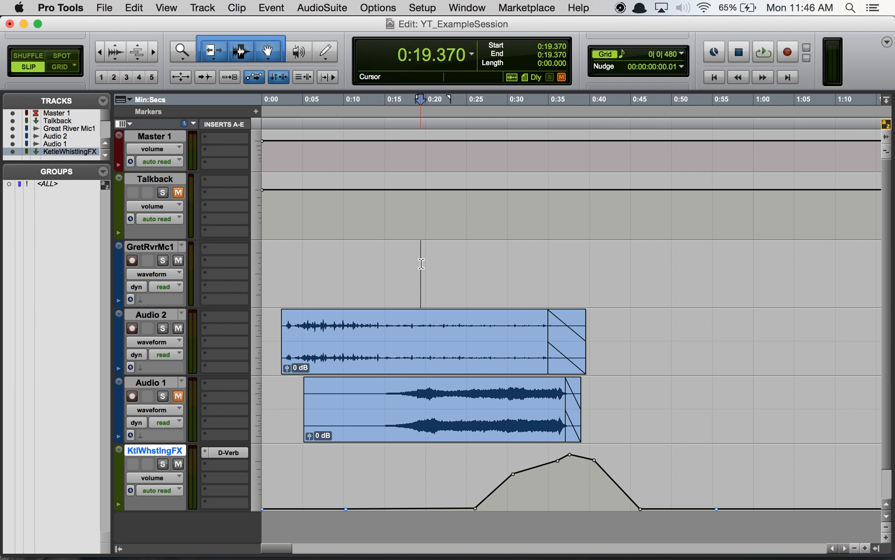
{"action": "mouse_move", "coordinate": [412, 227]}
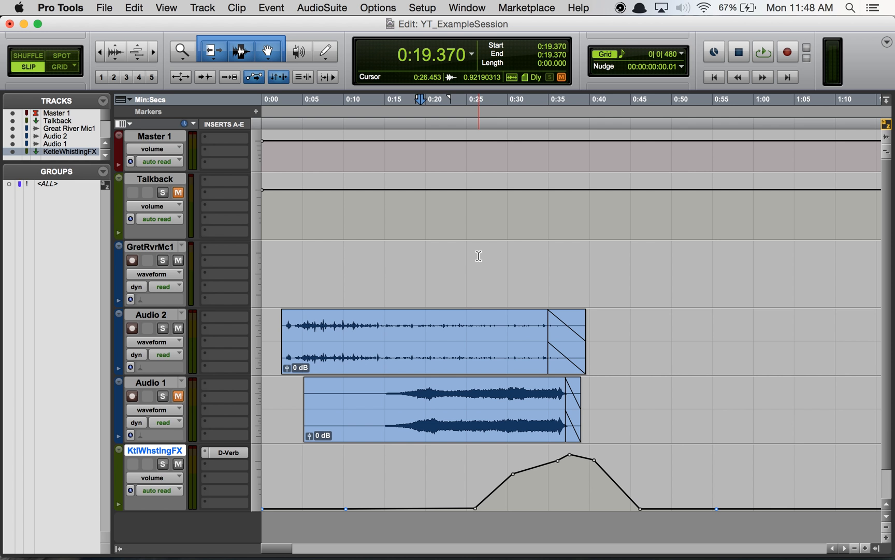
- Place the edit point near 0:20 on Great River Mic1 and select the whole Audio 2 clip
{"action": "left_click", "coordinate": [420, 272]}
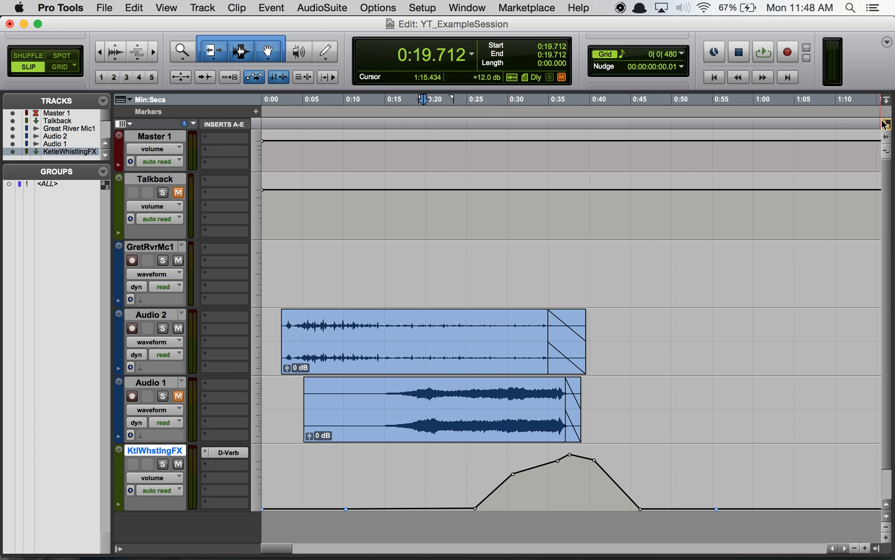
{"action": "mouse_move", "coordinate": [885, 126]}
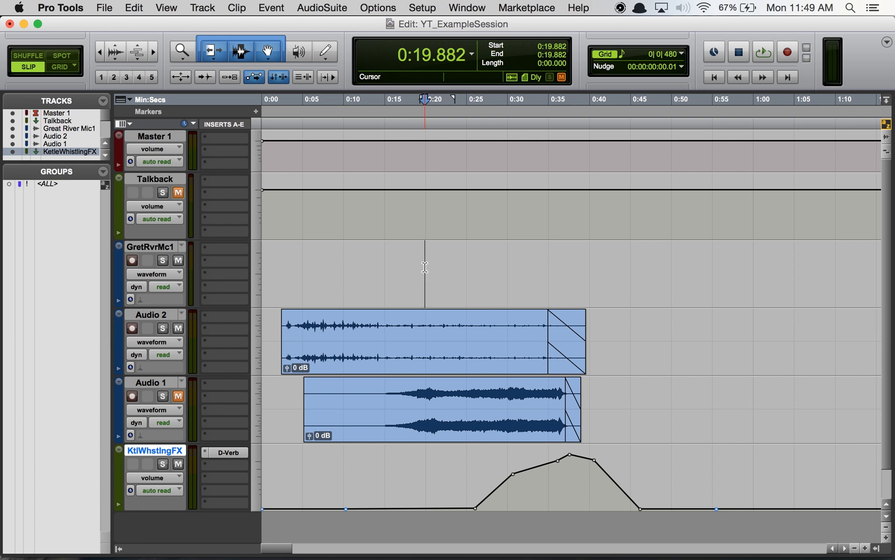
{"action": "mouse_move", "coordinate": [424, 268]}
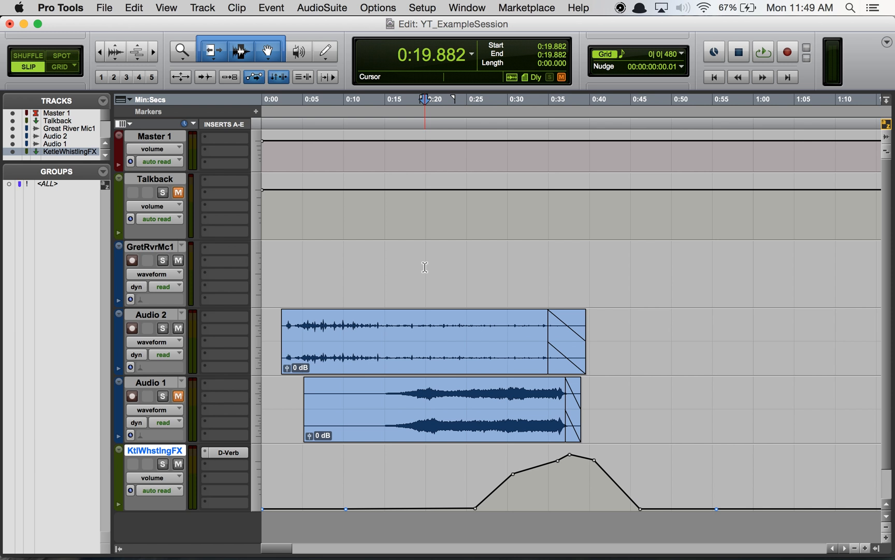
{"action": "left_click", "coordinate": [713, 77]}
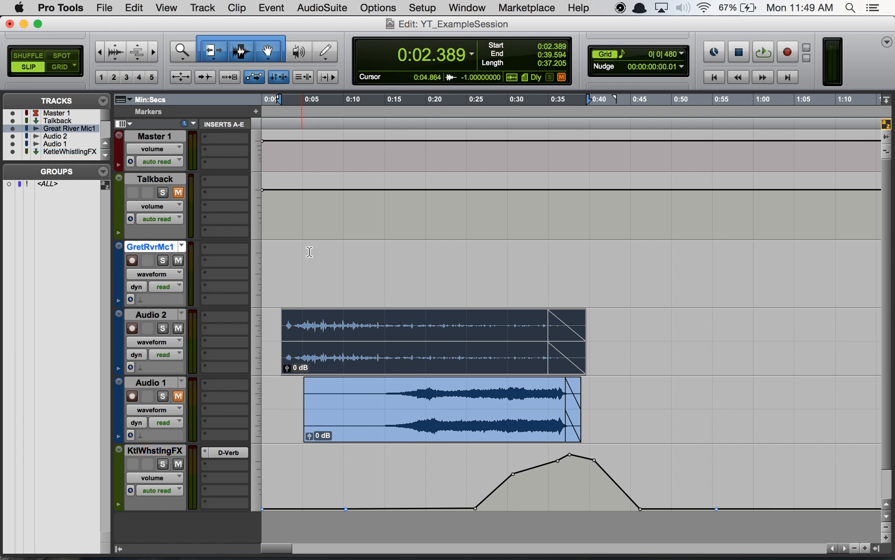
{"action": "mouse_move", "coordinate": [202, 284]}
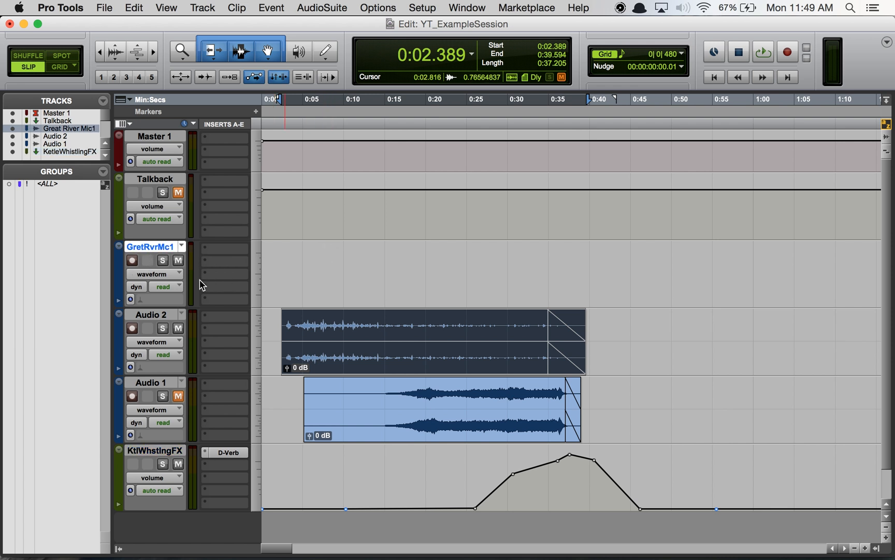
{"action": "mouse_move", "coordinate": [212, 326]}
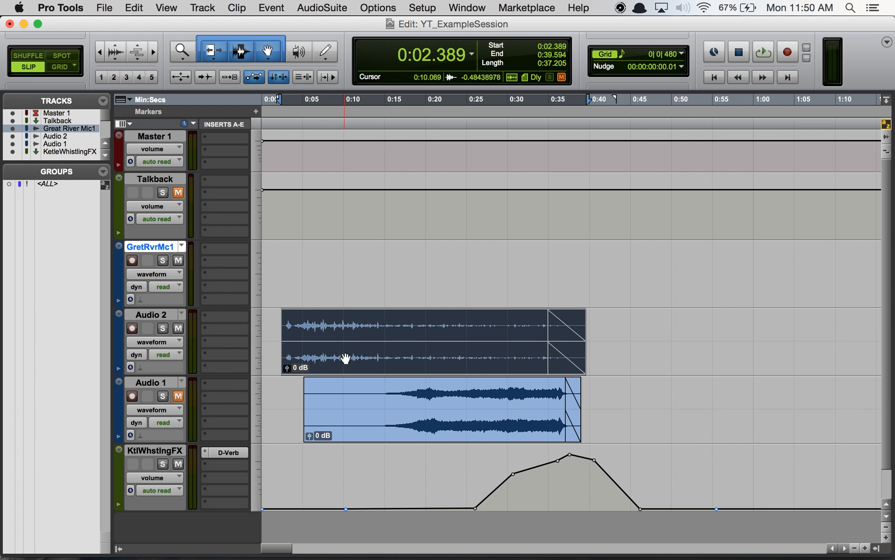
{"action": "mouse_move", "coordinate": [360, 358]}
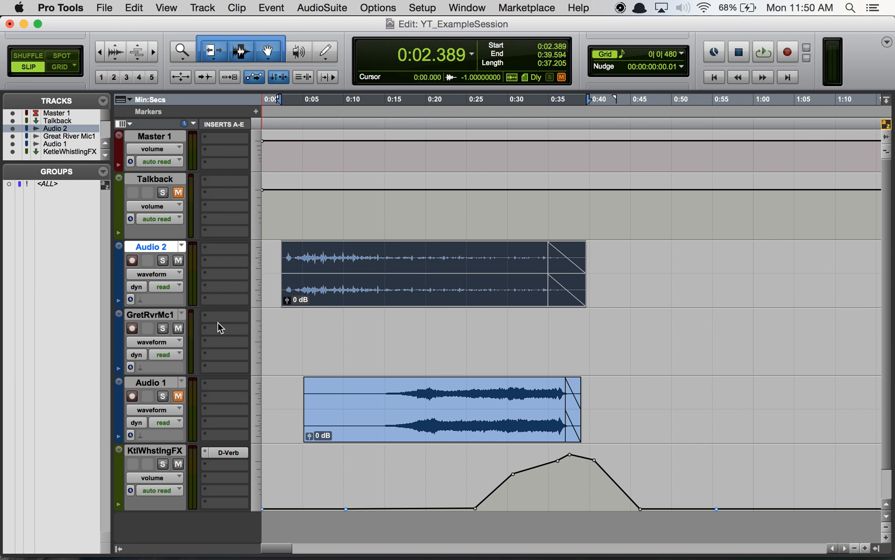
{"action": "left_click", "coordinate": [356, 290]}
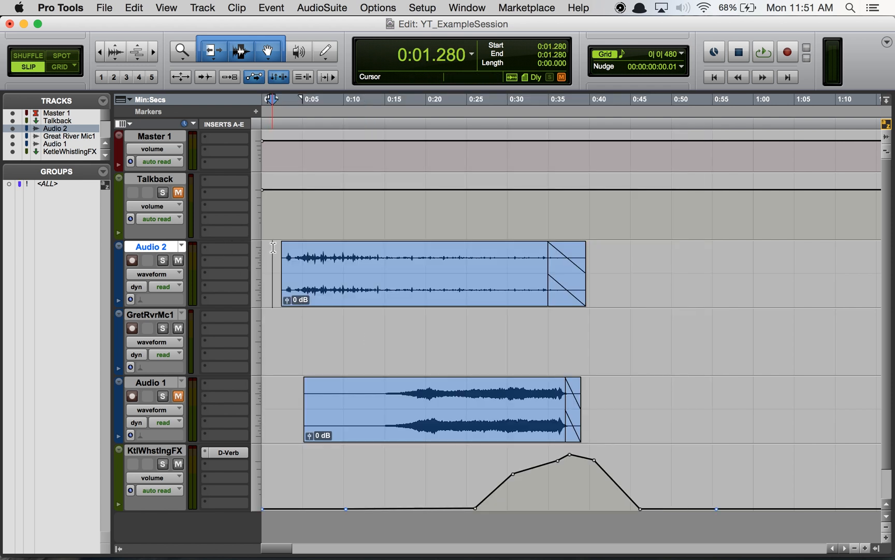
{"action": "left_click", "coordinate": [548, 99]}
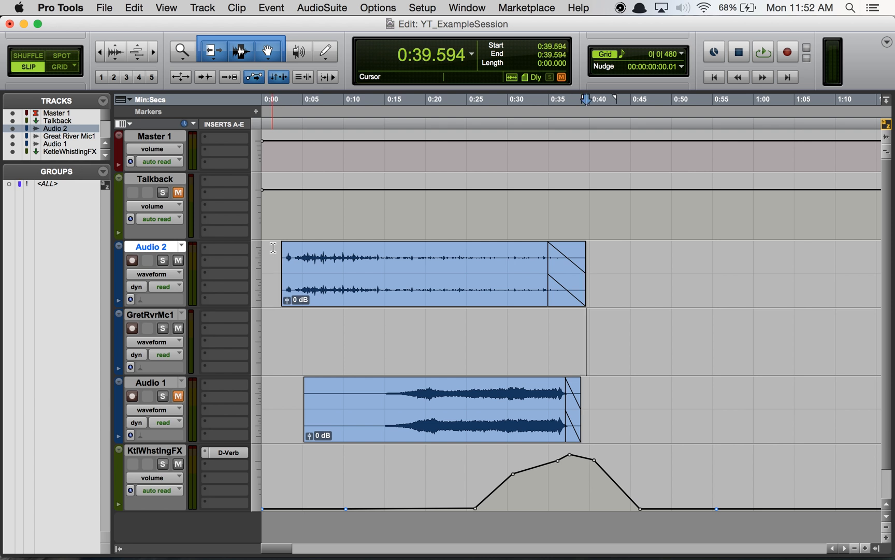
{"action": "left_click", "coordinate": [567, 99]}
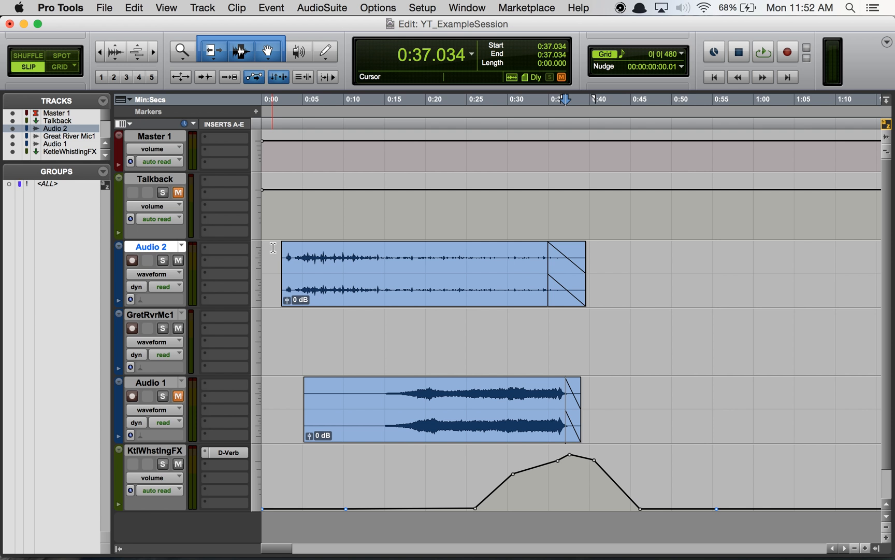
{"action": "left_click", "coordinate": [713, 76]}
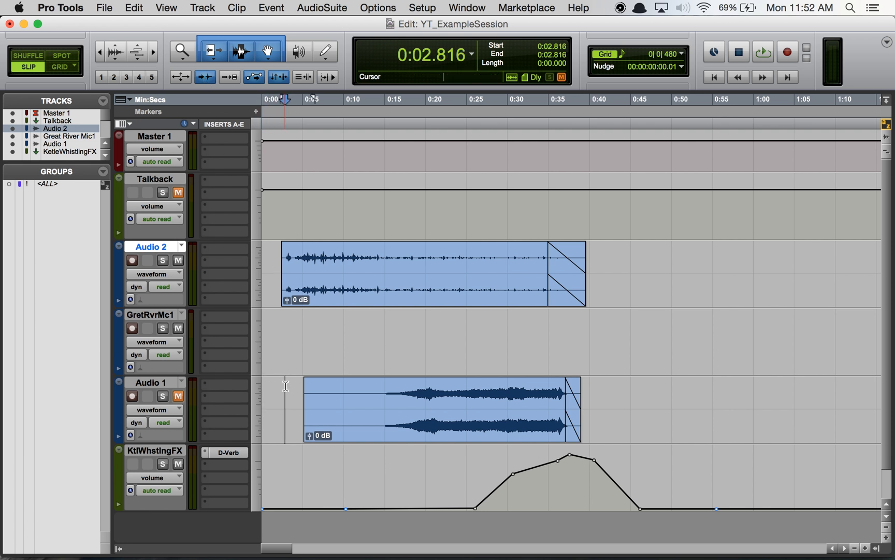
{"action": "left_click", "coordinate": [304, 99]}
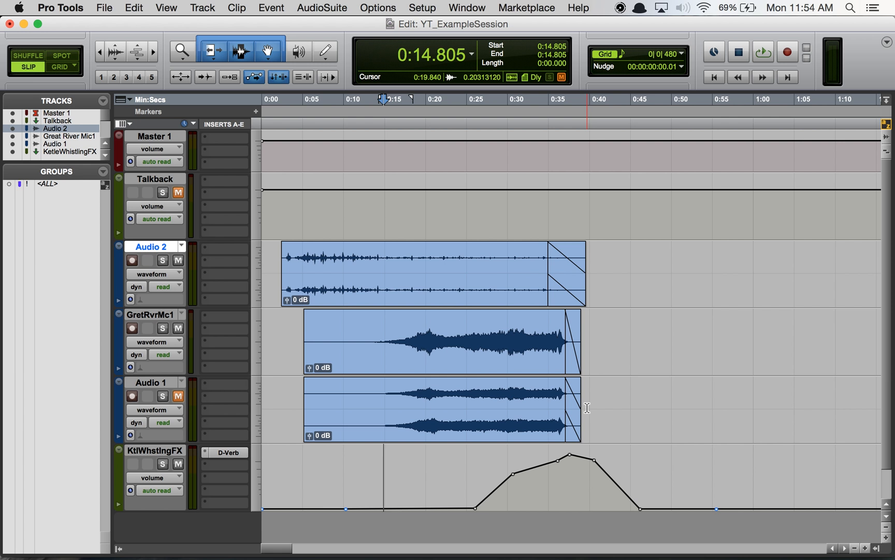
- Deselect by placing the edit point near 0:20, leaving the pasted clip aligned on Great River Mic1
{"action": "left_click", "coordinate": [429, 98]}
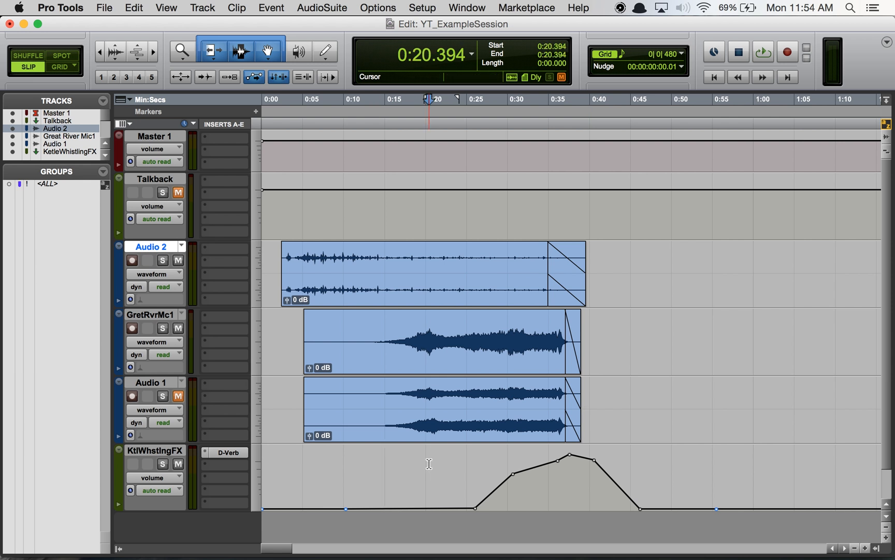